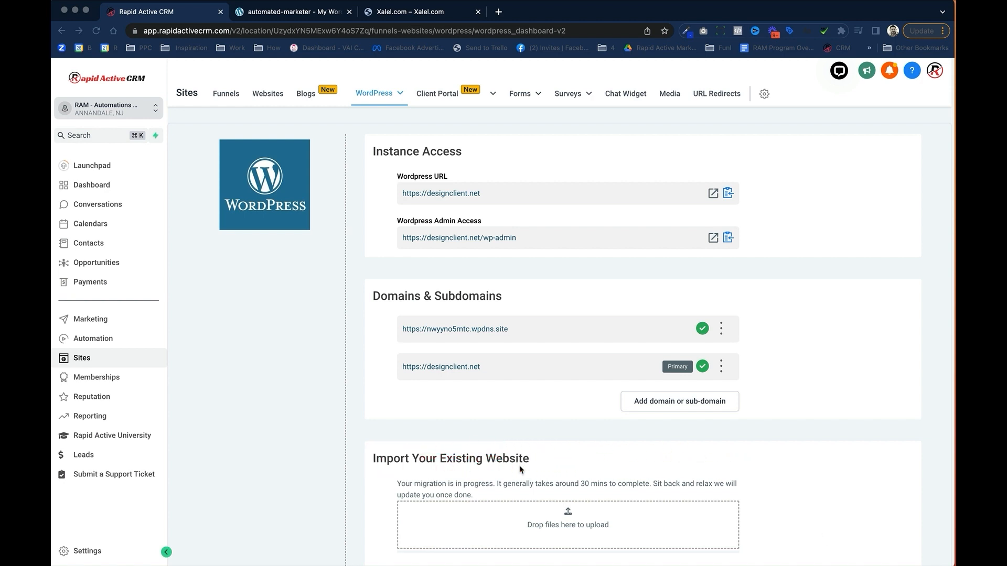
Bring up the hosted WordPress site's Divi demo page in its browser tab.
click(293, 11)
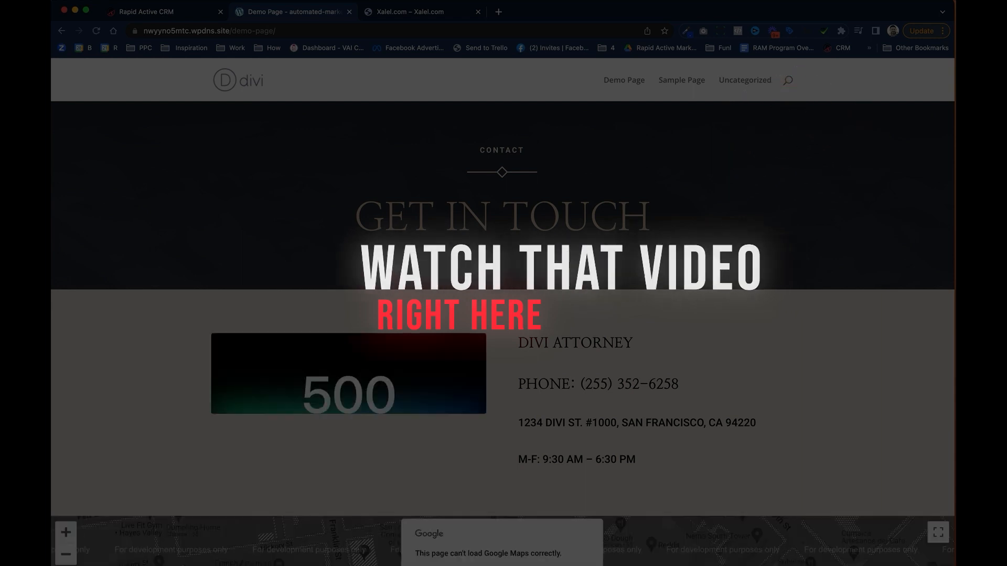
Switch to the old Xalel.com tab showing the 'Welcome to XALEL' home page.
click(418, 12)
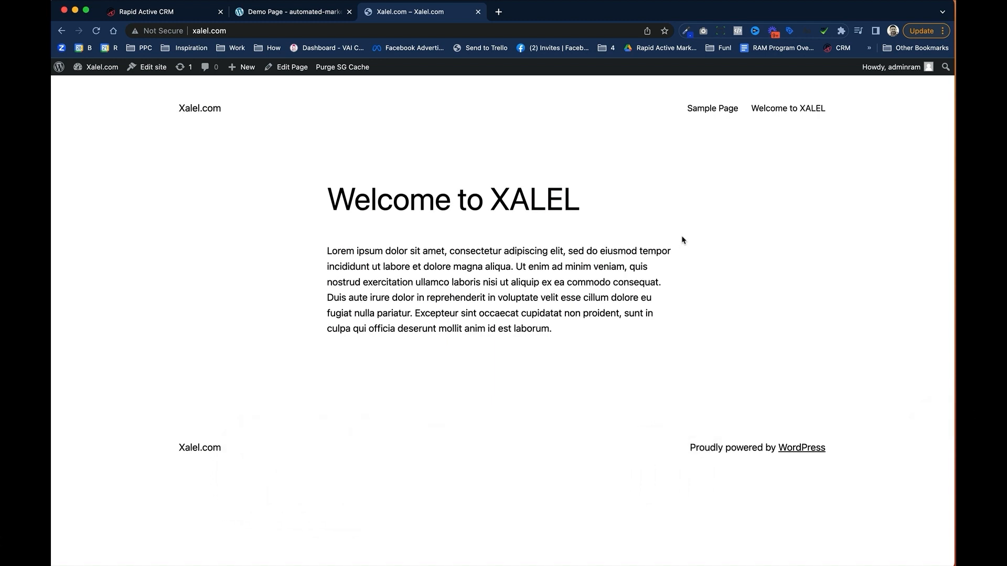
Go to the Xalel.com admin dashboard and search plugins for 'all in one migrate'.
click(101, 67)
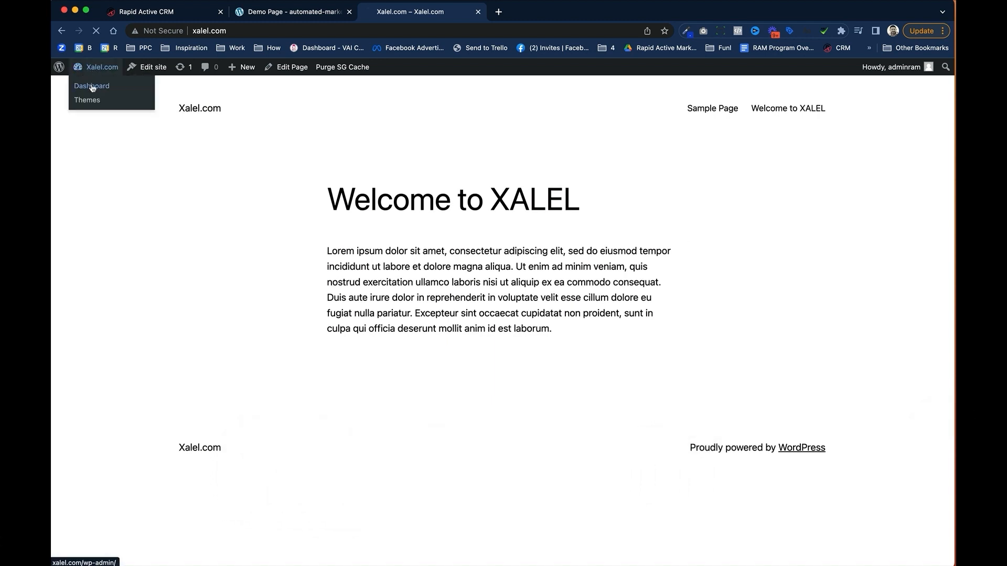
click(91, 85)
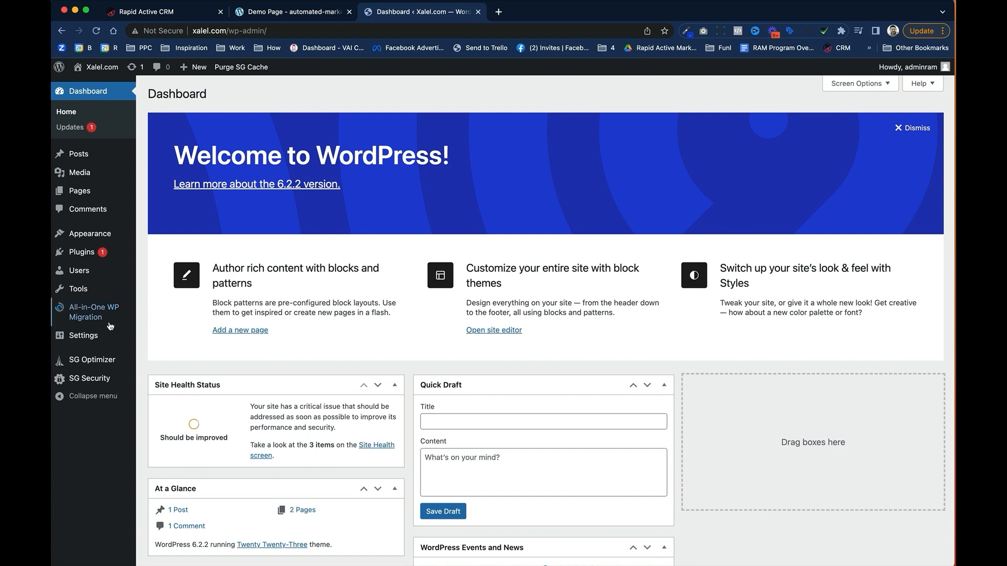
mouse_move(93, 312)
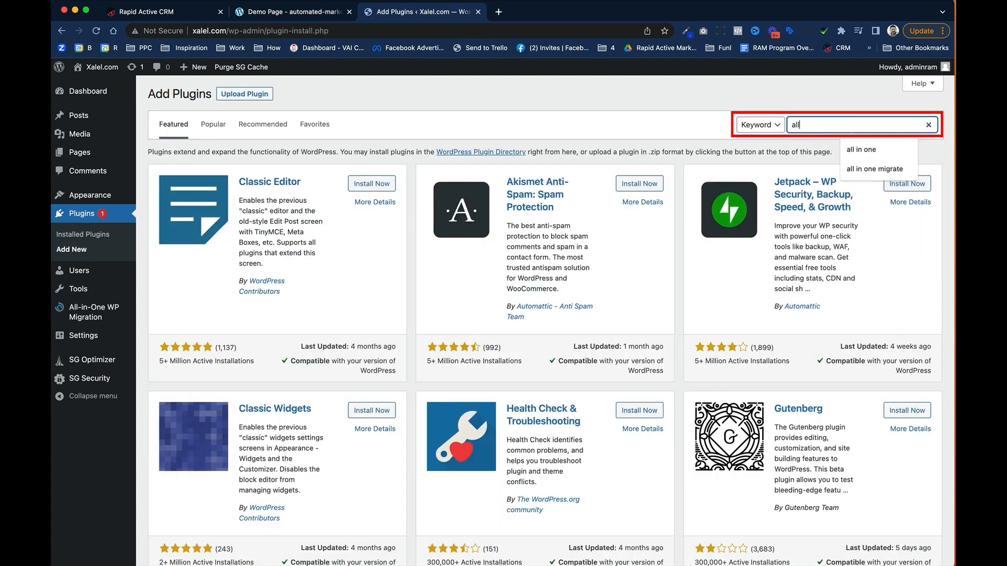
click(861, 149)
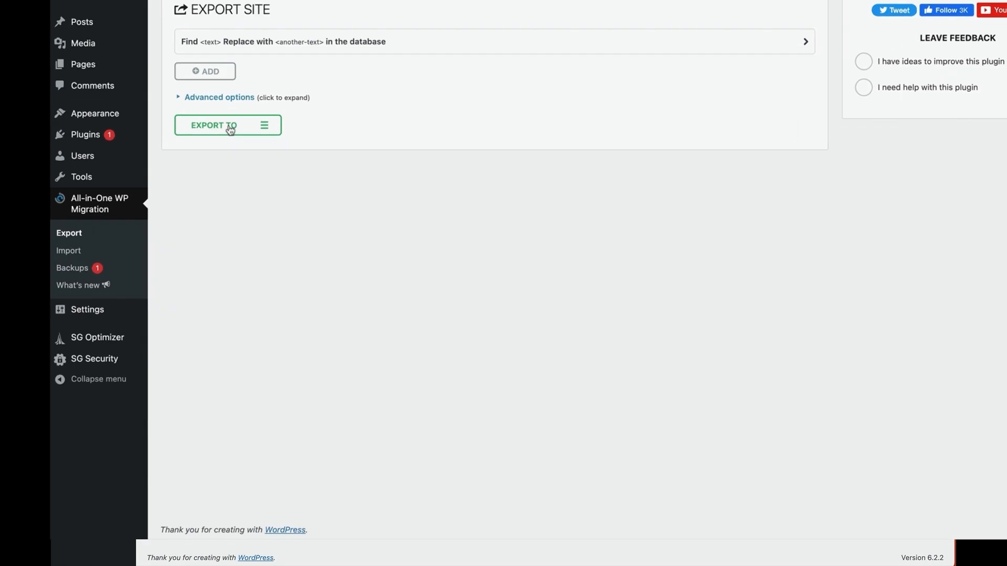
Export Xalel.com to a file and download the 29 MB backup, returning to the hosted site's admin.
click(227, 125)
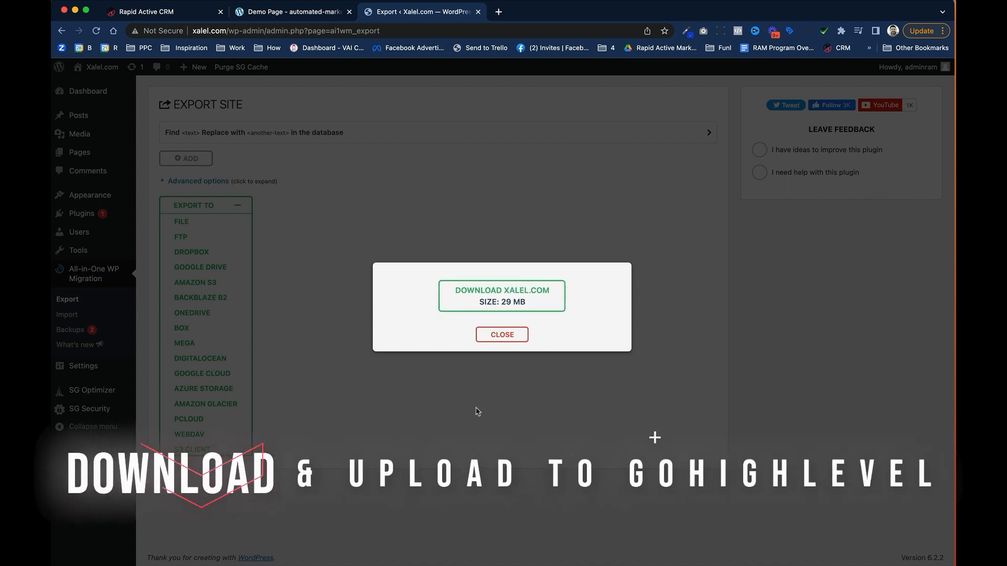
click(501, 295)
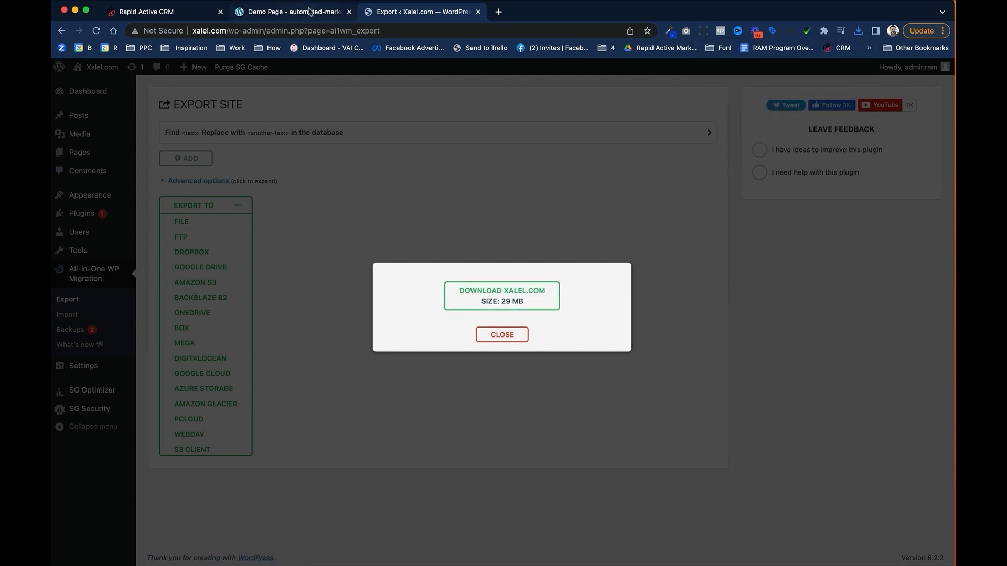
click(293, 11)
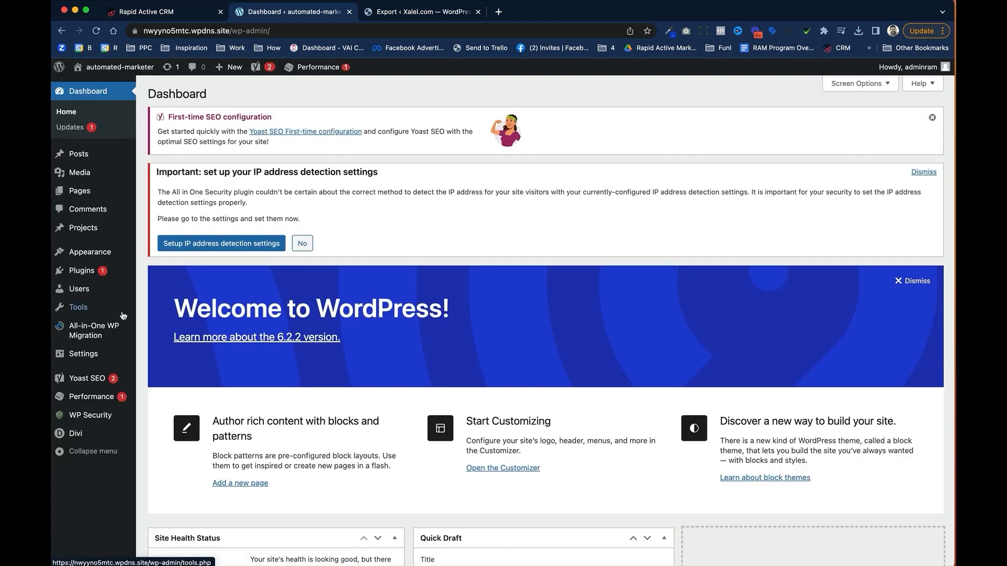
Start an All-in-One WP Migration import from a file on the hosted site.
click(93, 330)
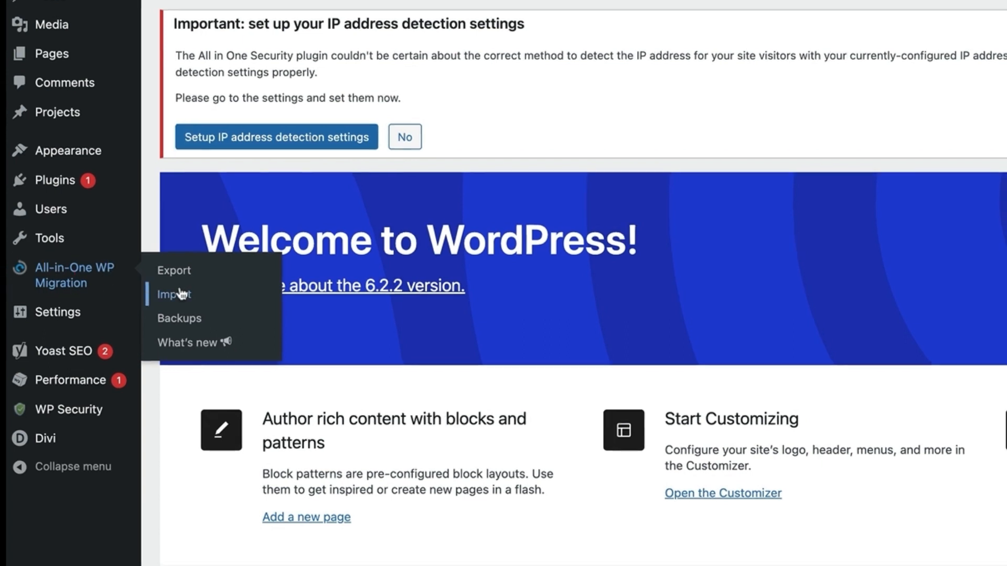
click(171, 295)
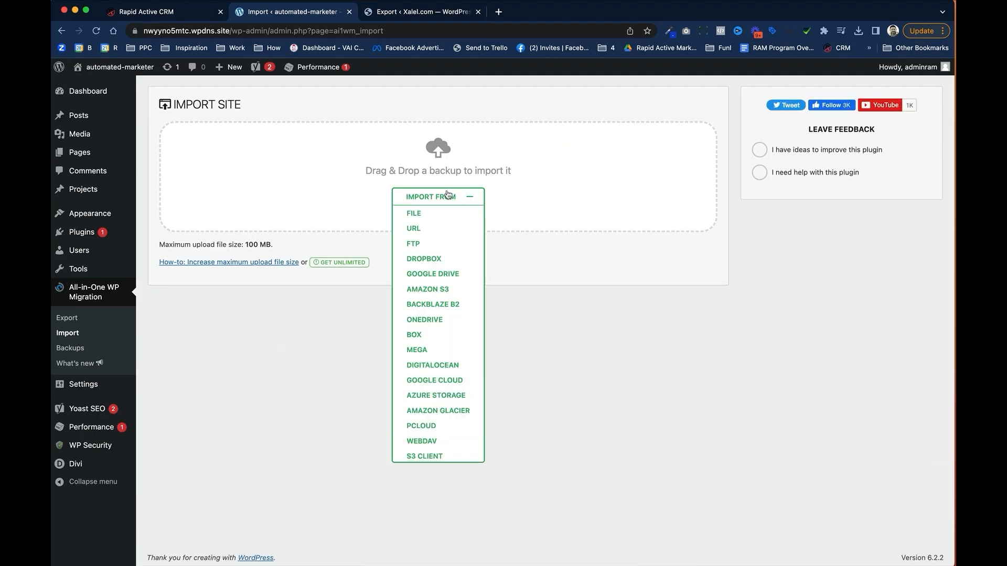
click(413, 213)
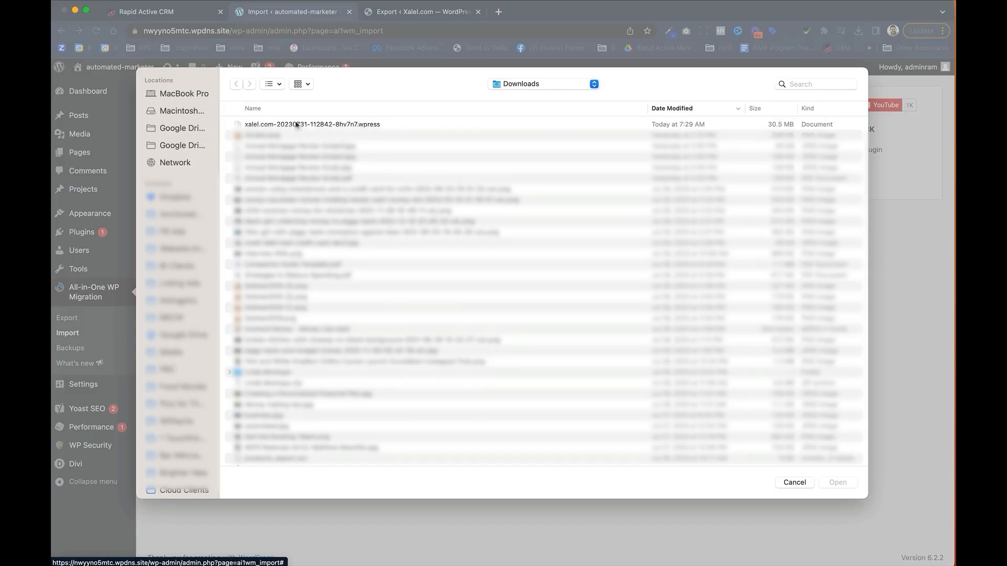
Import the xalel.com .wpress backup, proceeding past the overwrite warning until success is reported.
click(837, 483)
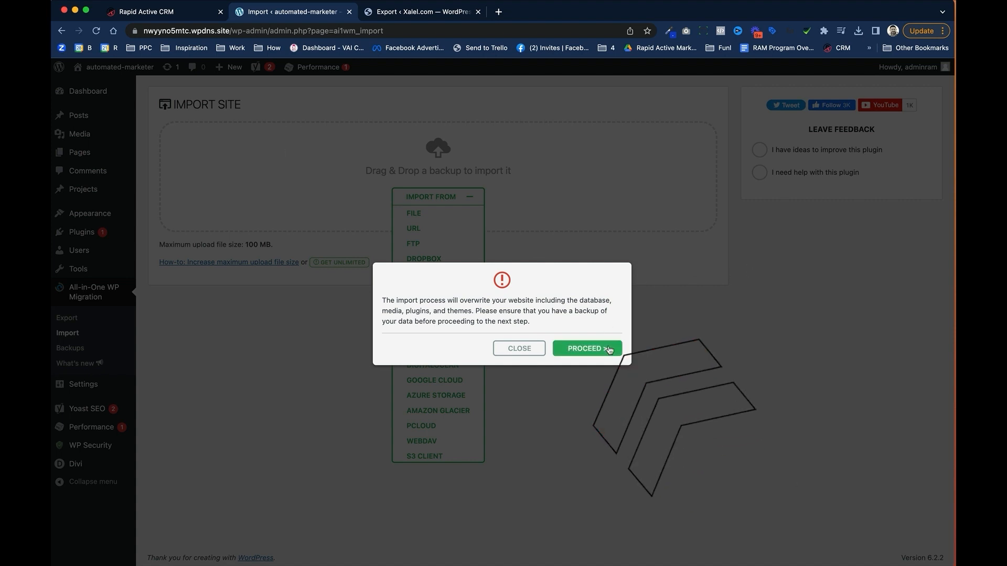
click(585, 348)
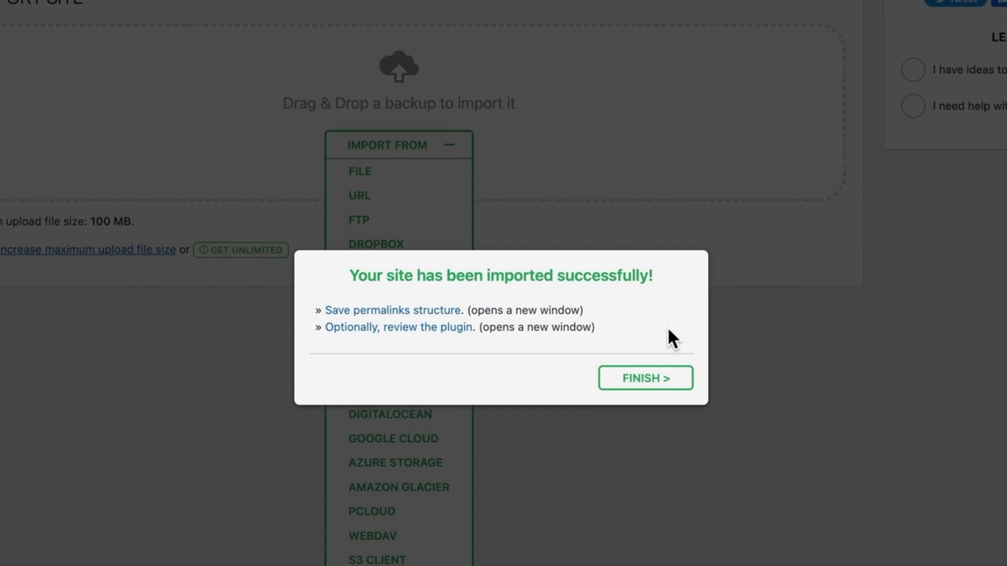
click(645, 378)
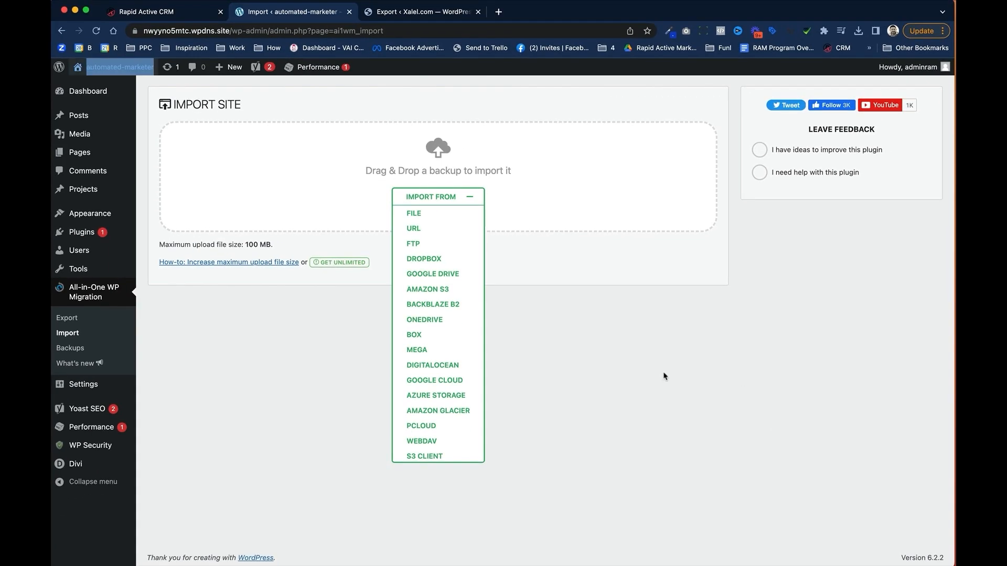
mouse_move(606, 366)
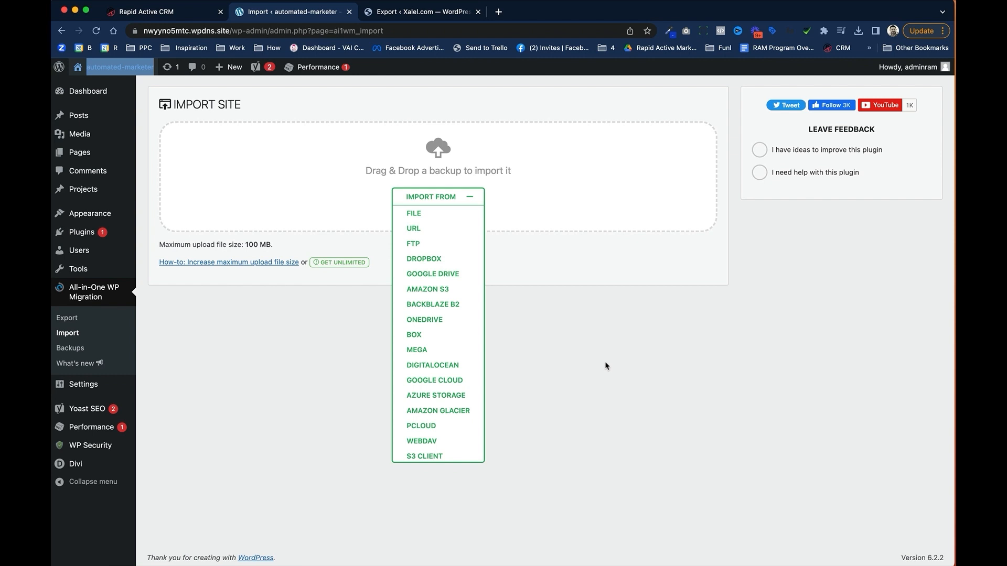
mouse_move(76, 67)
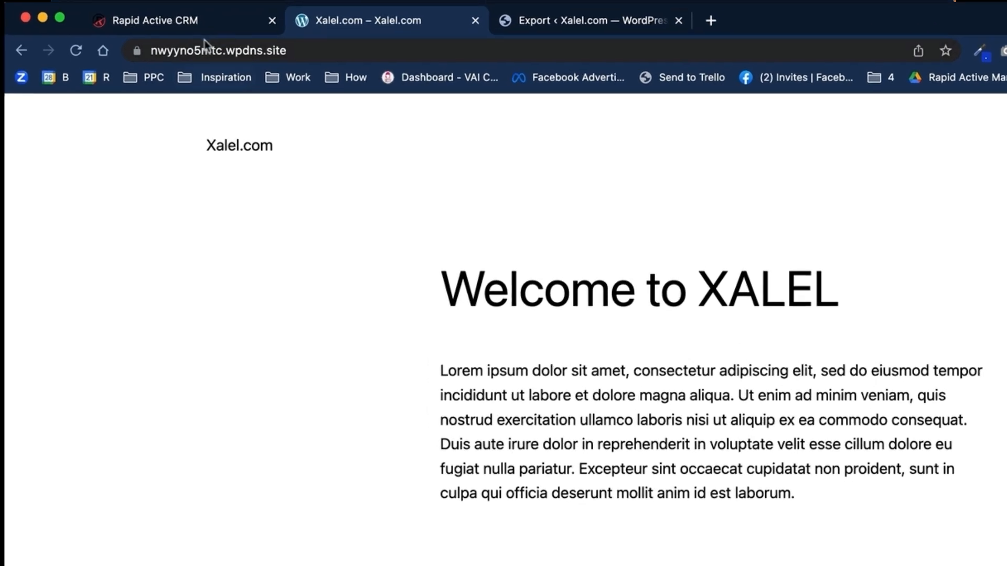
Return to Rapid Active CRM's WordPress dashboard after viewing the imported site.
click(163, 19)
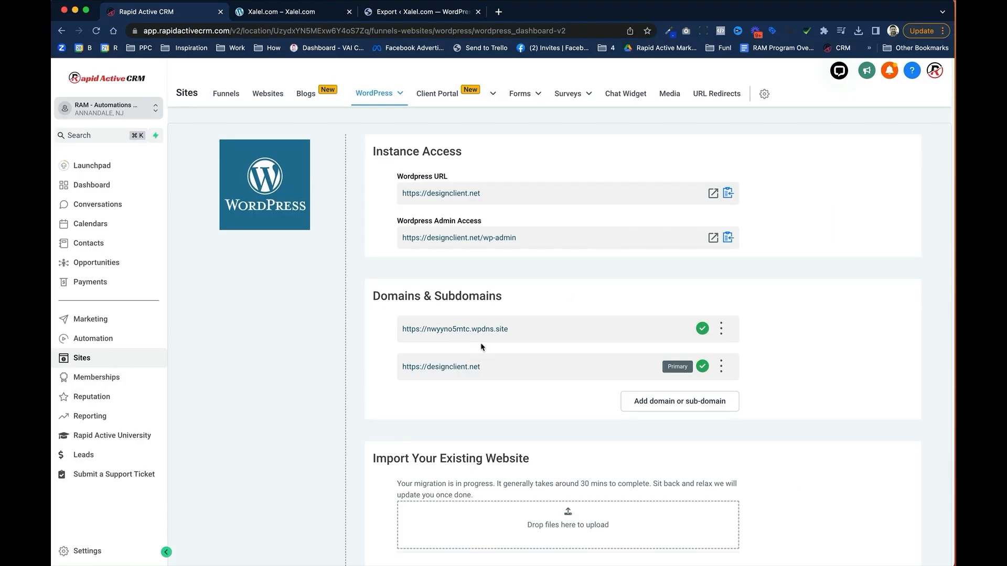
Reopen the hosted site at its subdomain, now showing the Welcome to XALEL page.
click(293, 12)
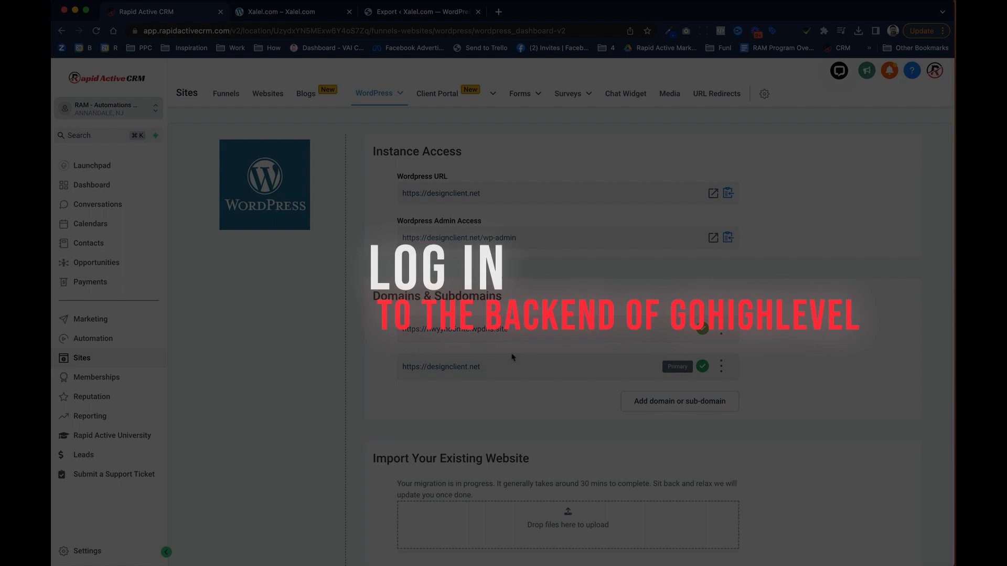
click(291, 12)
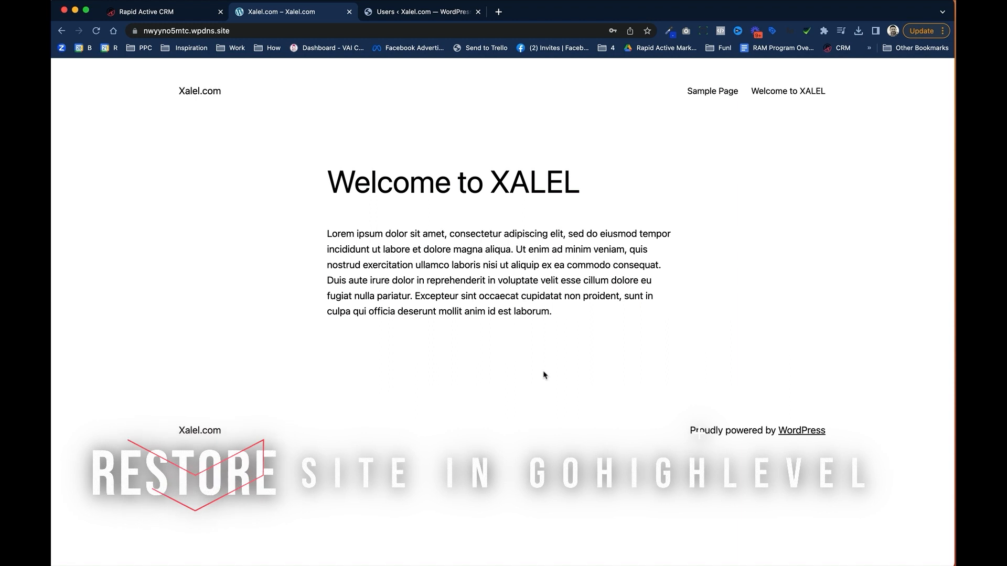
mouse_move(286, 117)
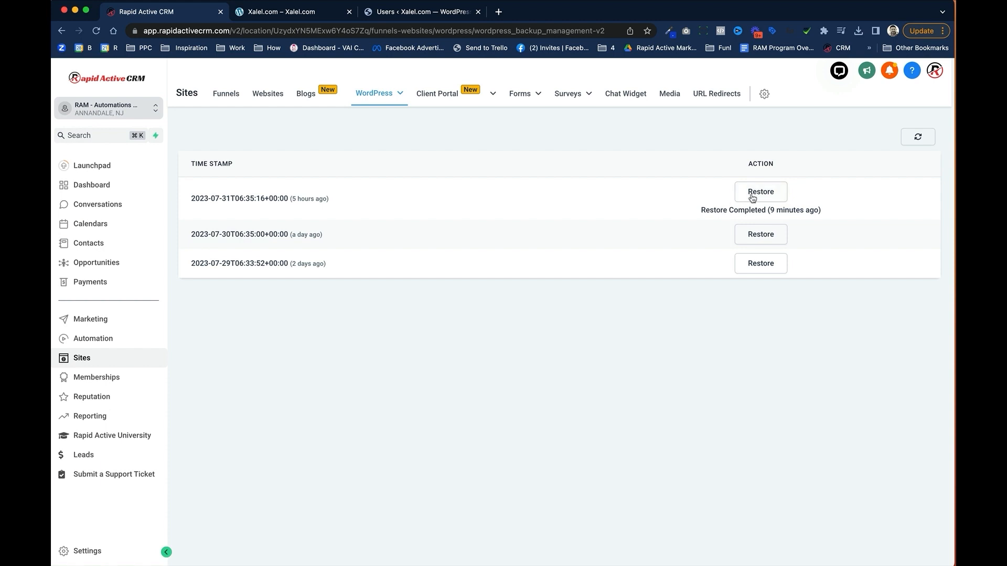
Restore the 2023-07-31 backup, confirming with code 5975 and starting the restore.
click(760, 191)
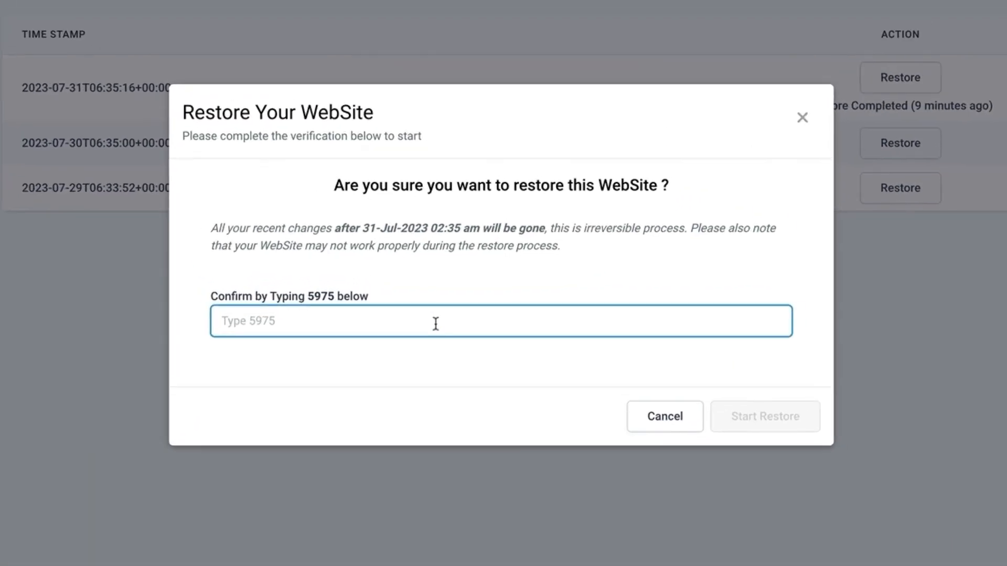
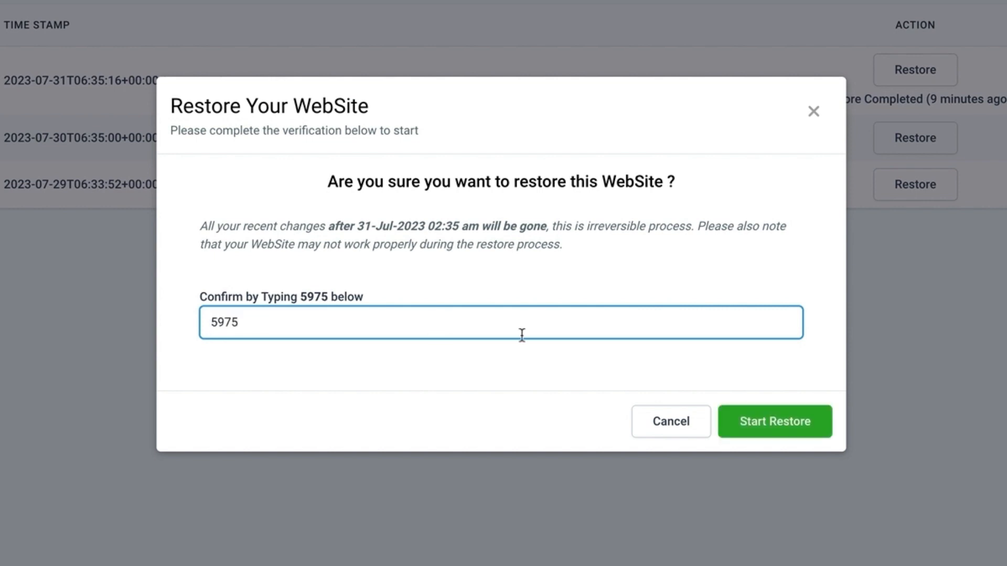
click(774, 422)
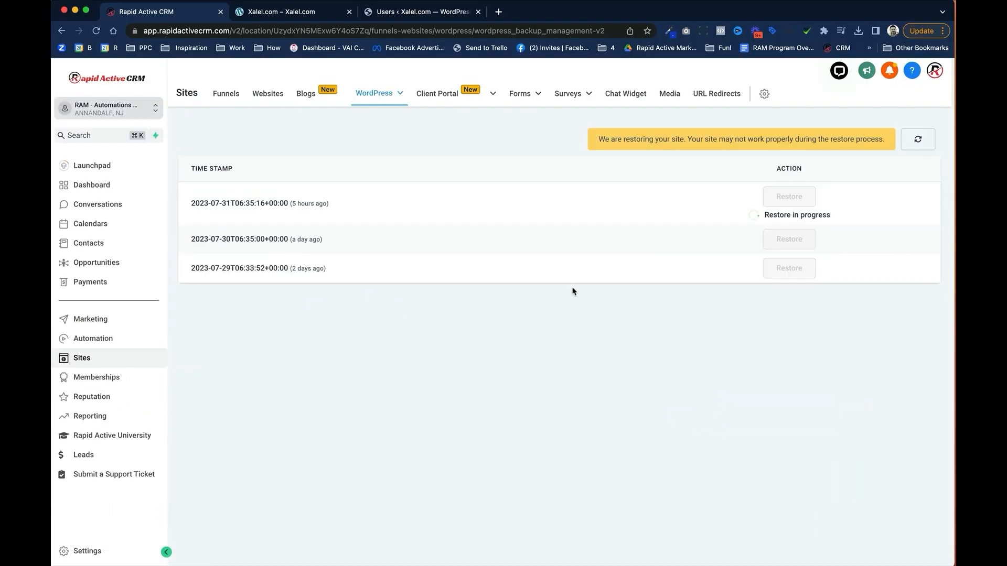
mouse_move(600, 179)
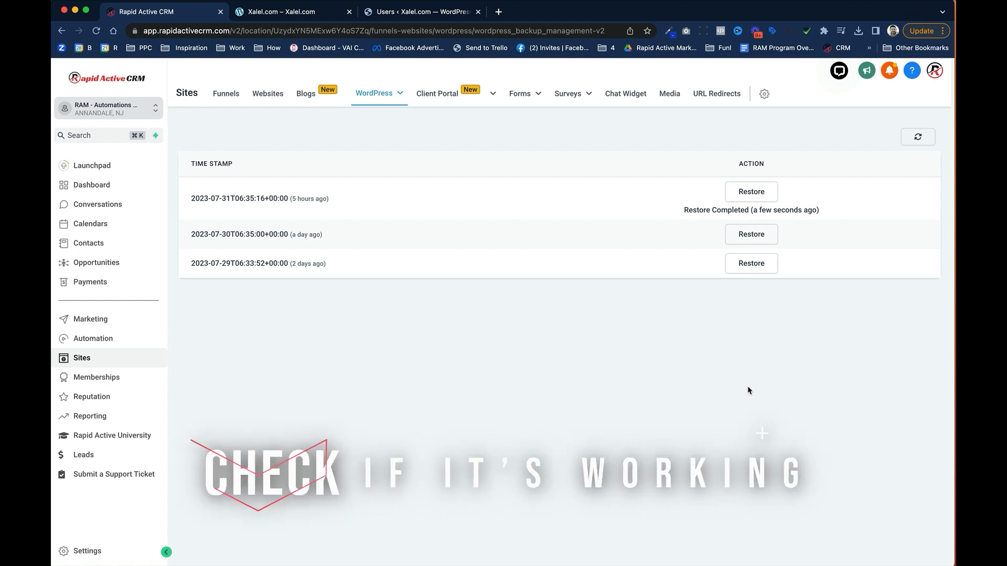
View the restored Divi site and open its Demo Page 'Get in Touch' layout.
click(282, 12)
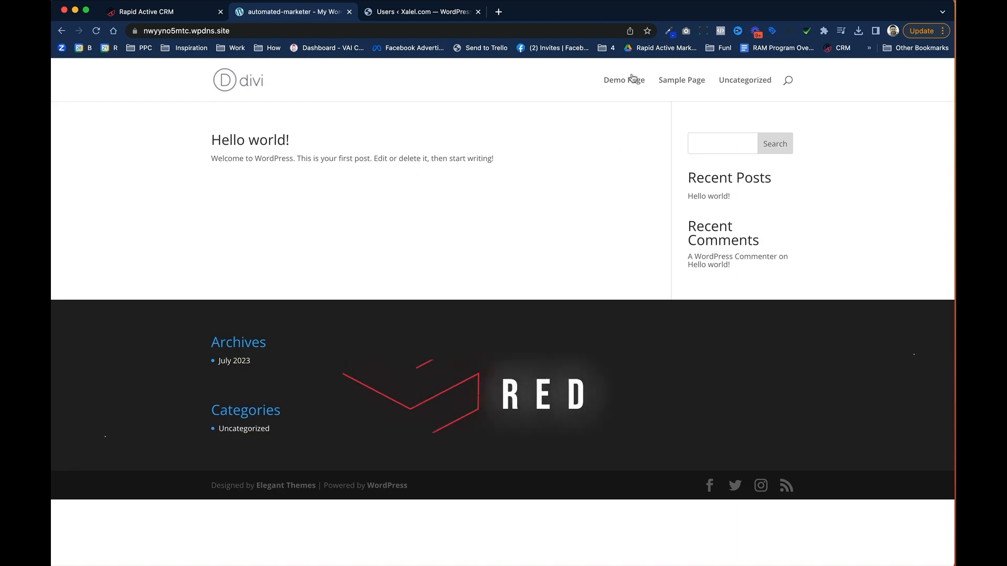
click(622, 79)
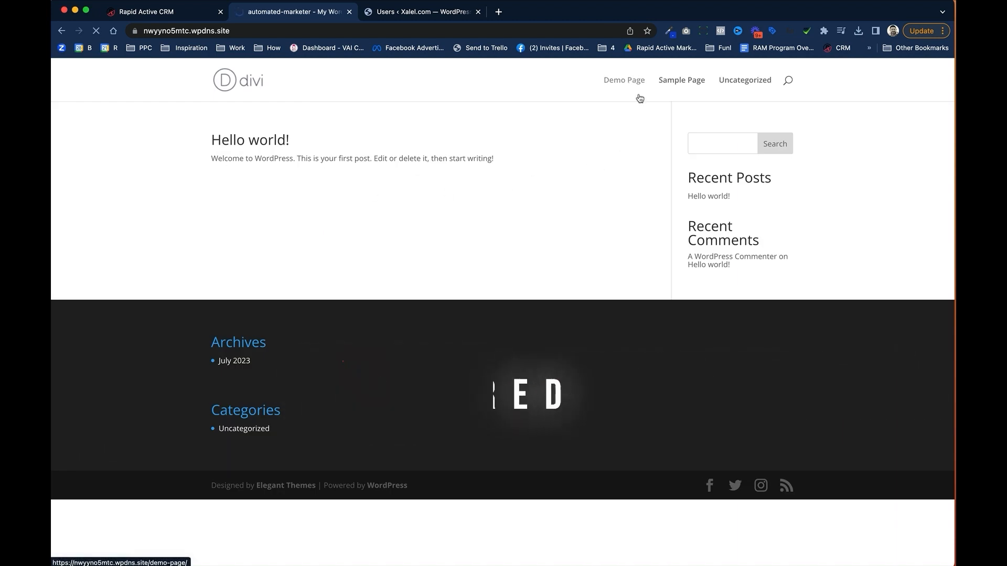
click(622, 79)
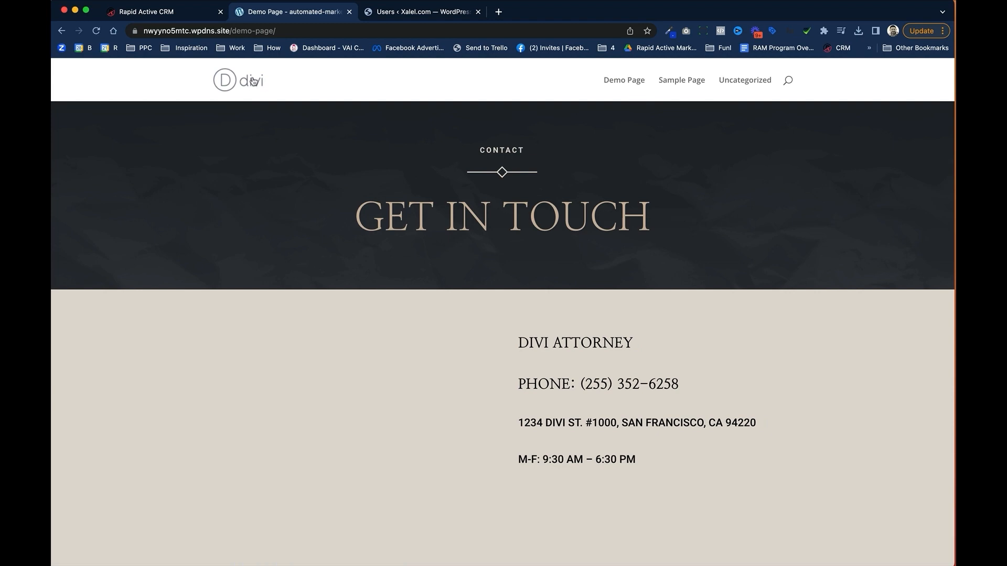